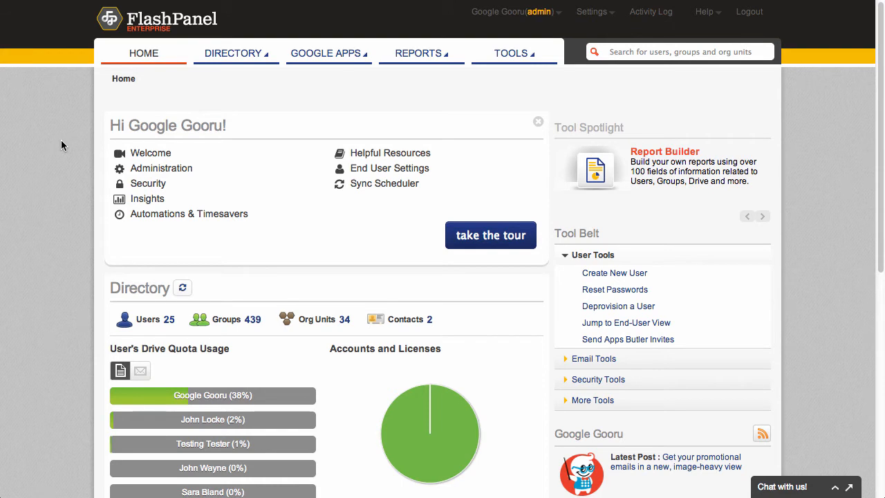
mouse_move(417, 52)
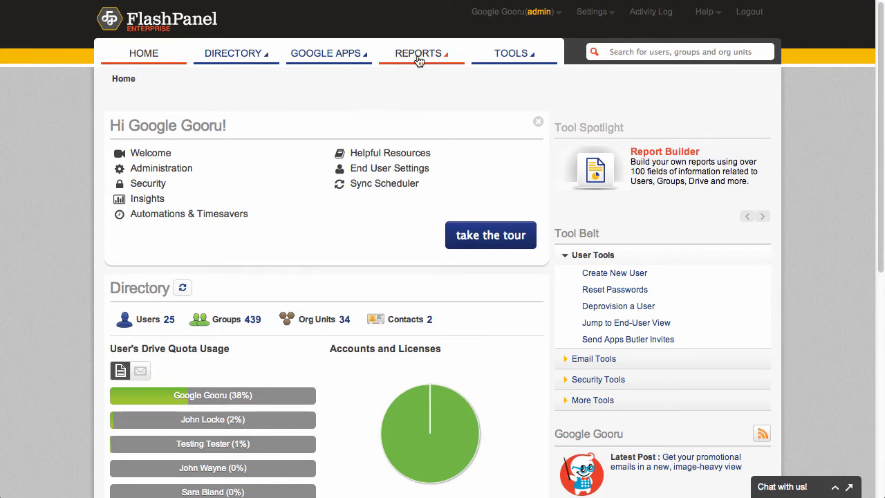
- Go to the Reports page from the home dashboard
click(417, 53)
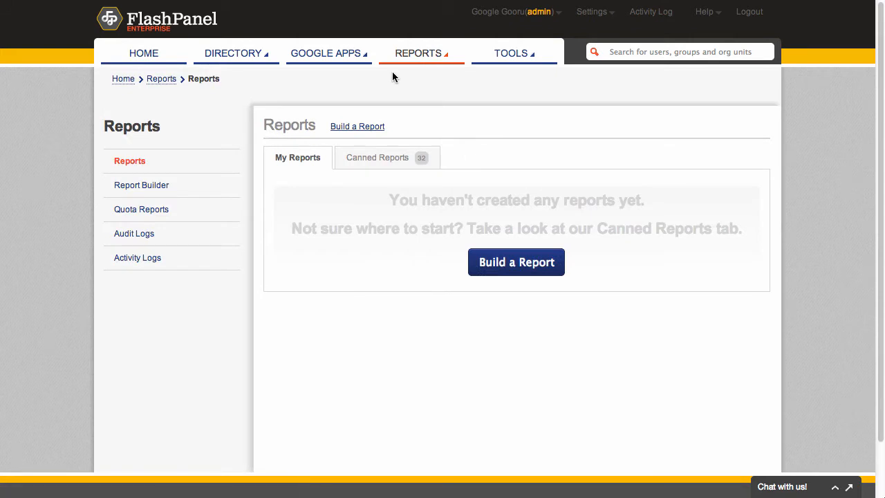
mouse_move(516, 263)
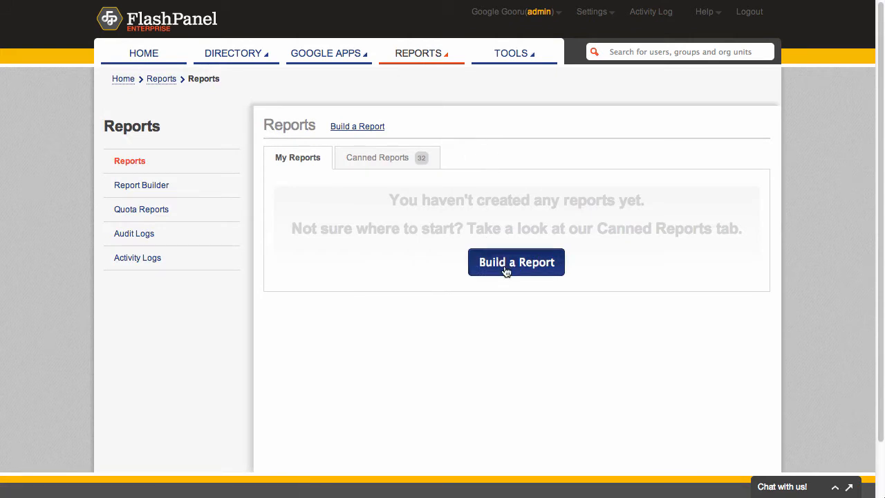
- Start a new untitled User report in the Report Builder
click(515, 263)
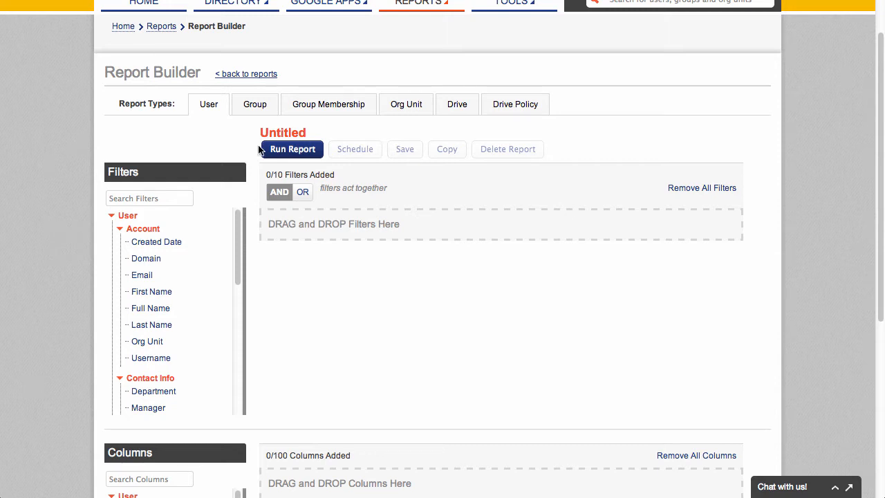
- Rename the untitled report to 'User Gmail / Drive Usage'
click(282, 132)
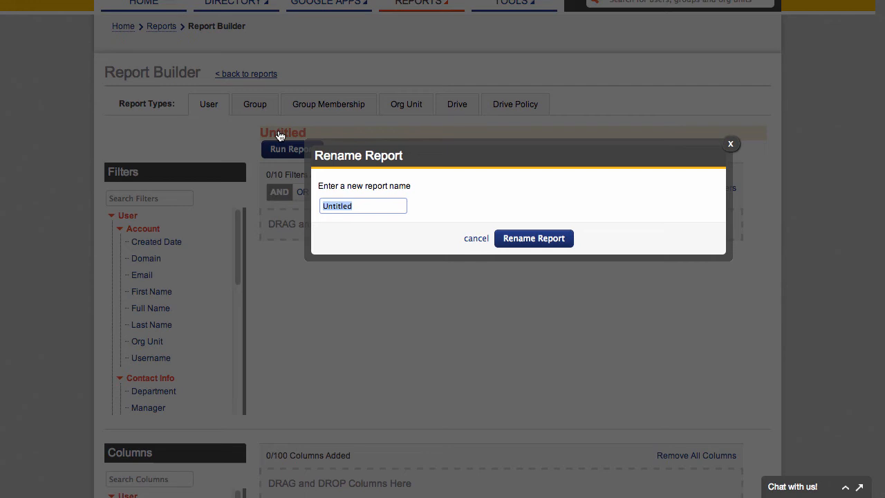
text(User)
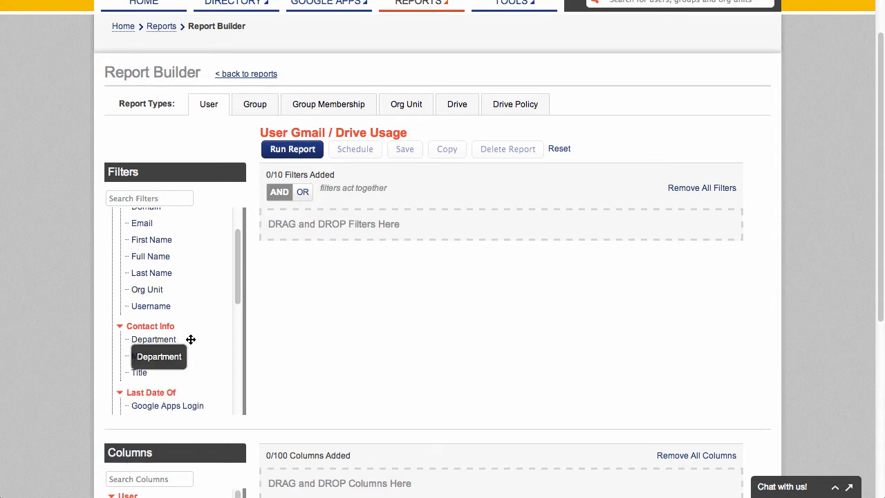
mouse_move(206, 299)
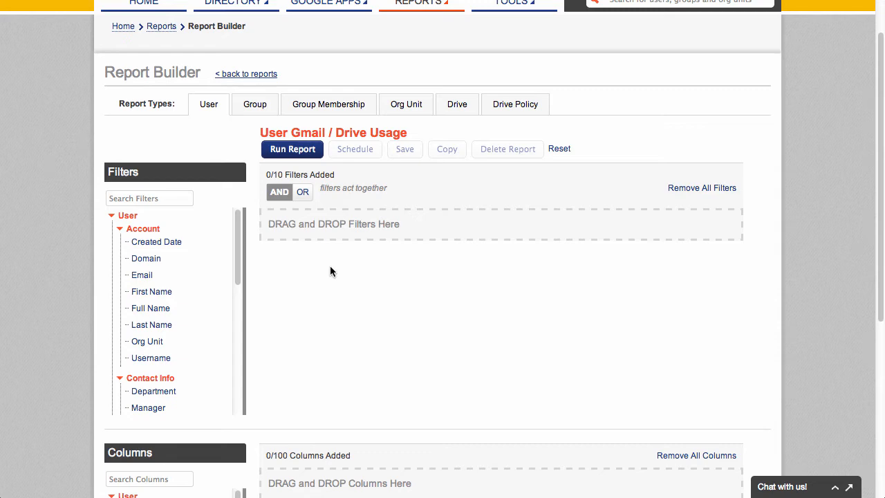
- Add the Email, Docs and Mail quota fields as report columns
scroll(down, 3)
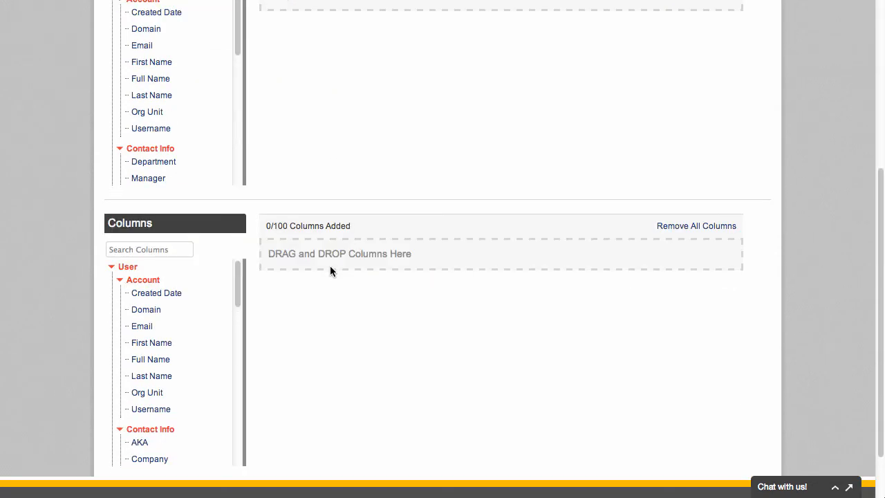
scroll(down, 3)
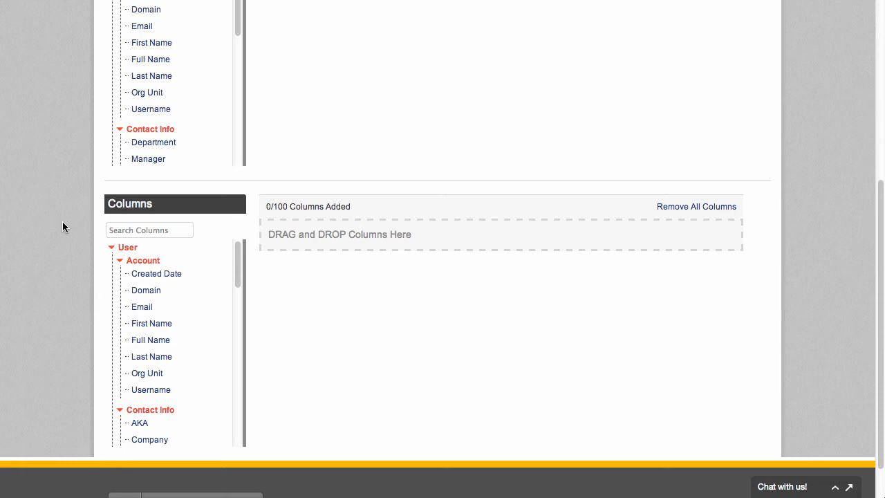
drag(141, 307, 287, 237)
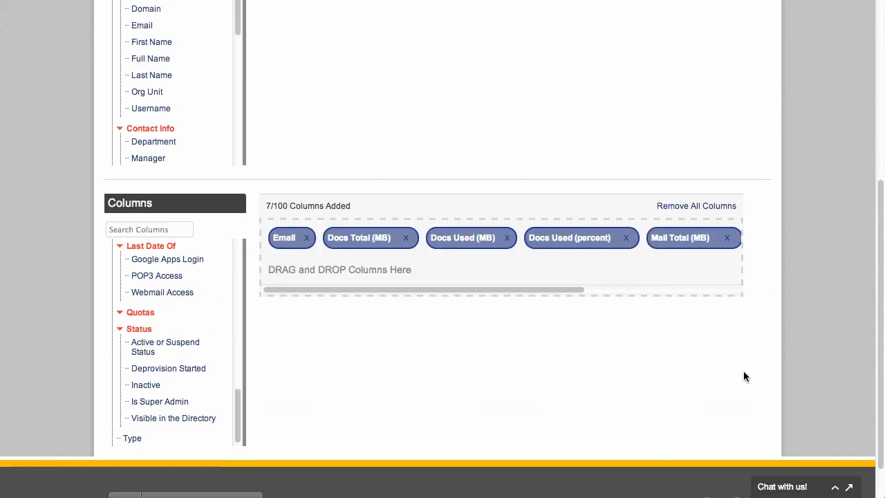
mouse_move(792, 354)
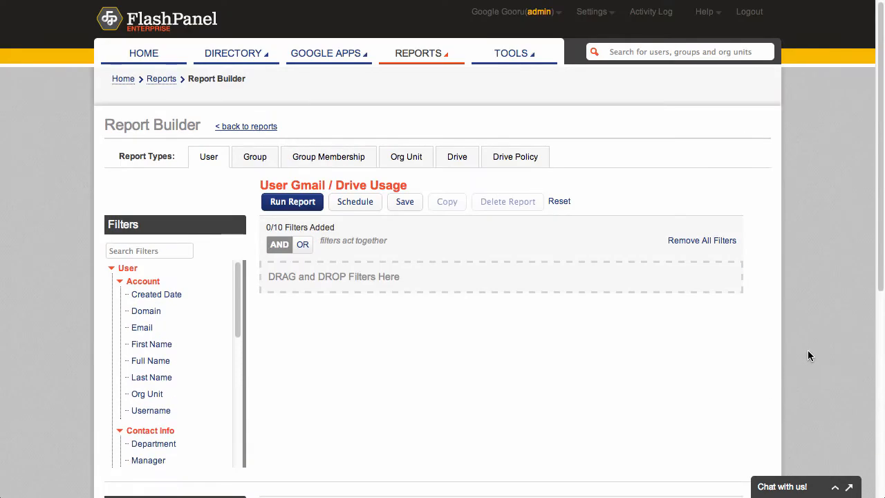
mouse_move(304, 215)
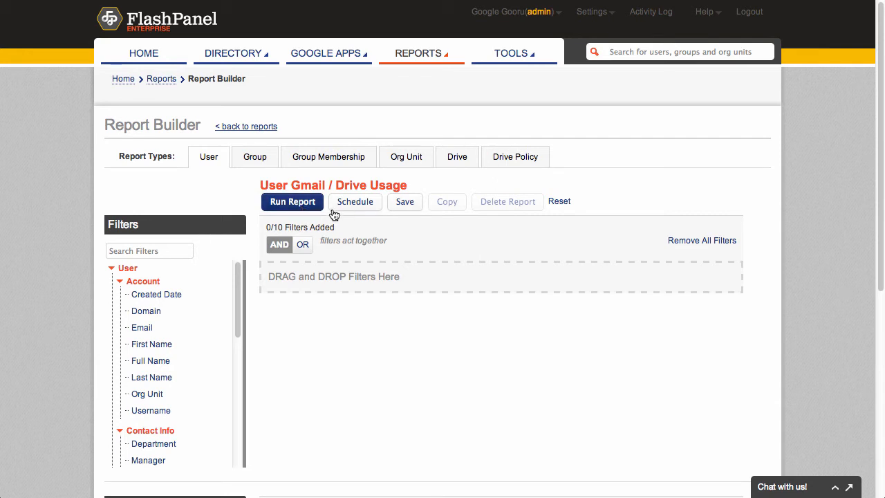
mouse_move(354, 210)
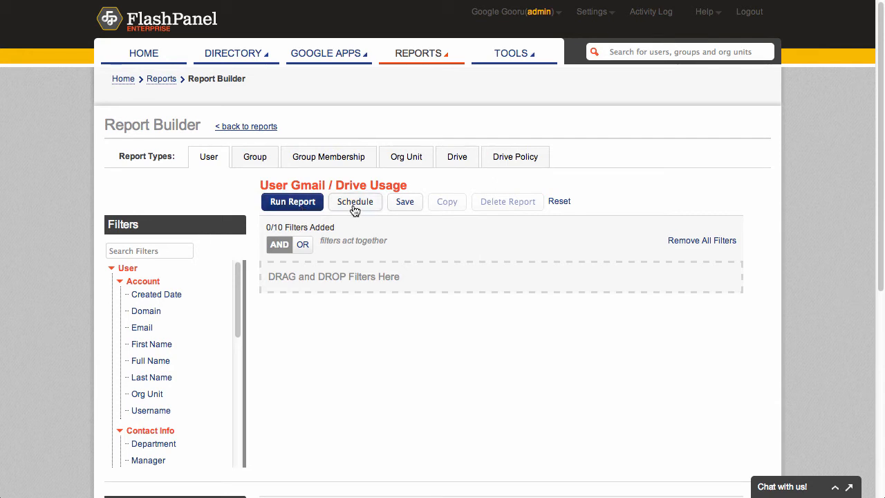
- Bring up the Schedule Report dialog for the report
click(354, 202)
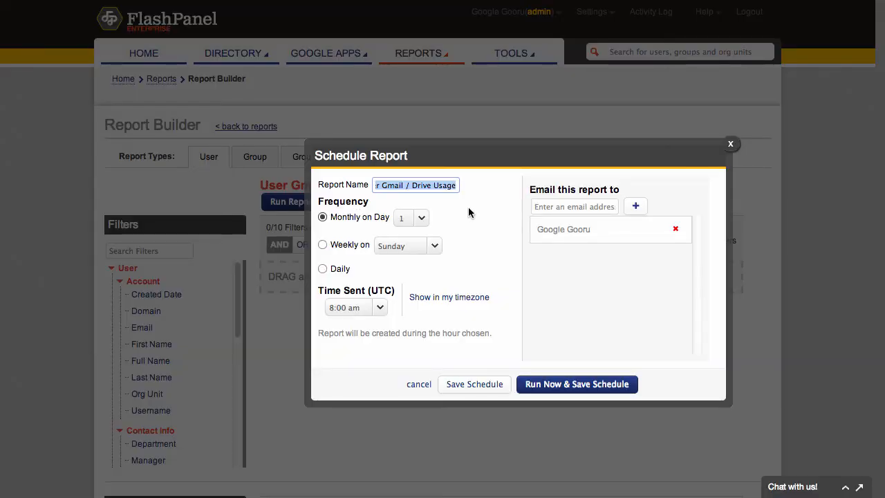
mouse_move(451, 240)
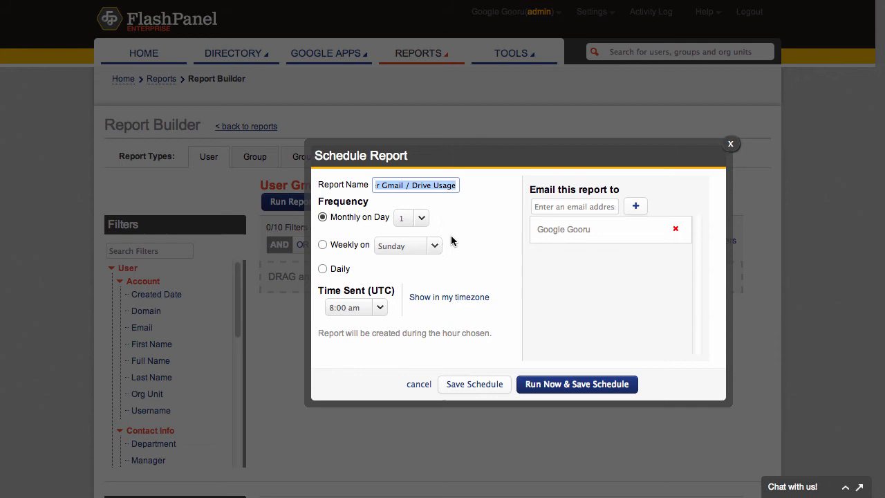
mouse_move(432, 271)
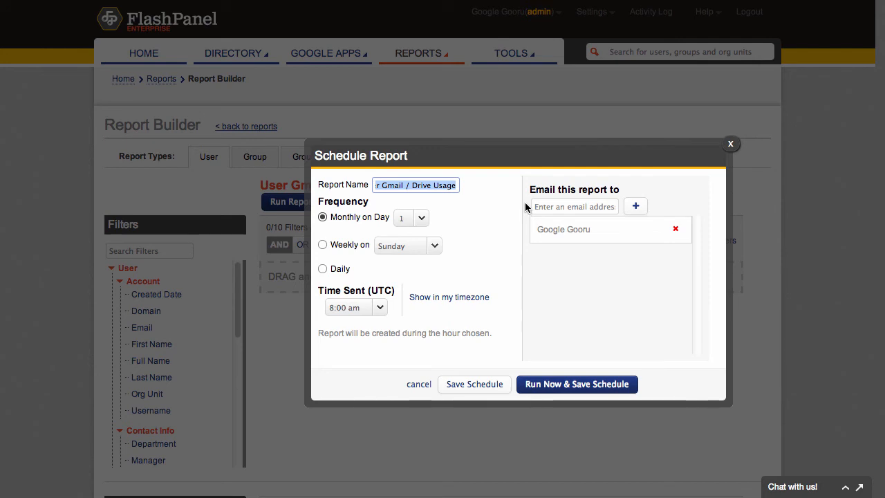
mouse_move(526, 207)
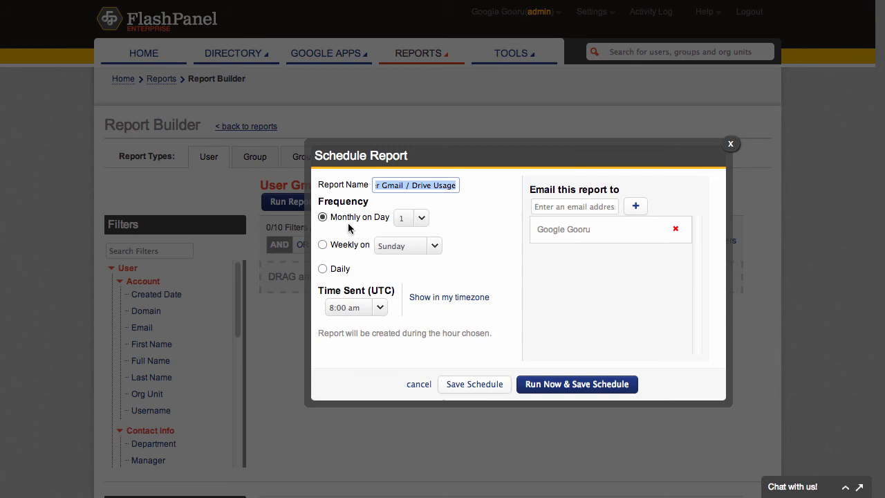
mouse_move(524, 307)
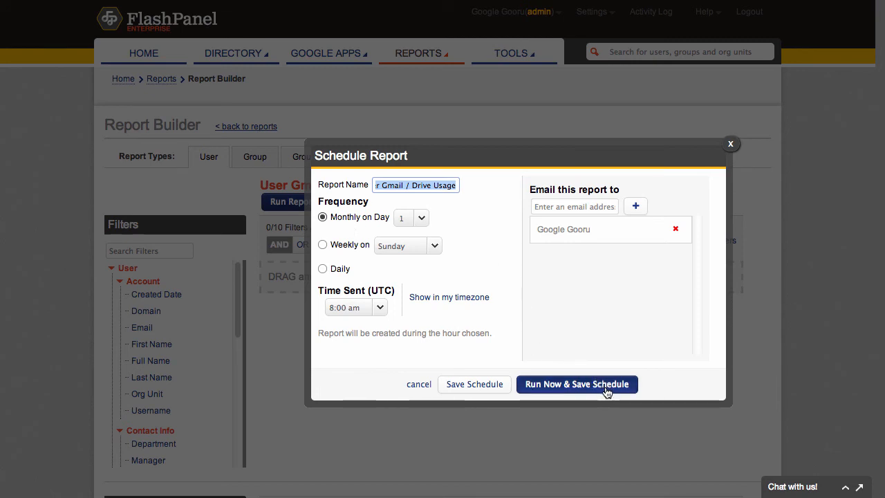
- Run the report now with a monthly Day 1, 8:00 am schedule and view the generated spreadsheet
click(576, 385)
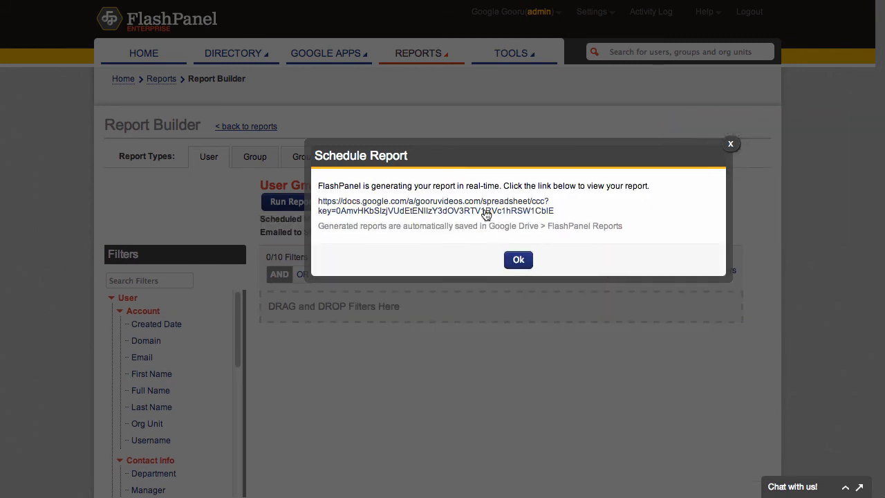
click(440, 205)
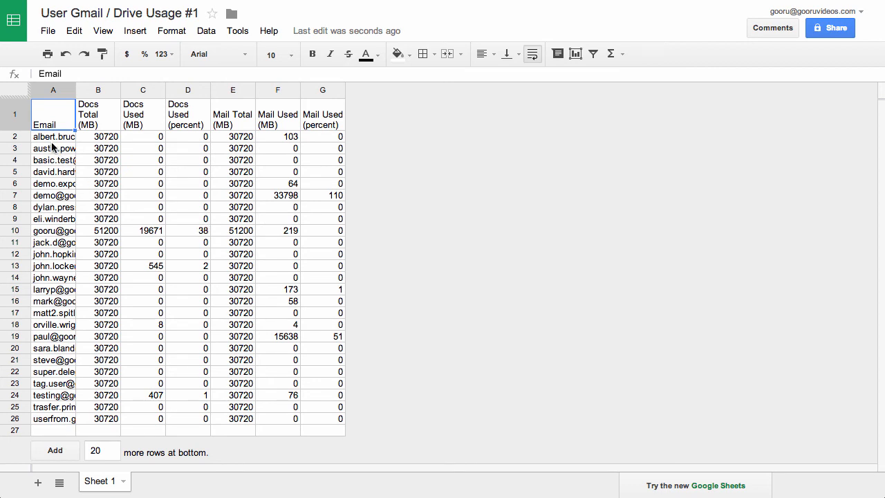
mouse_move(307, 188)
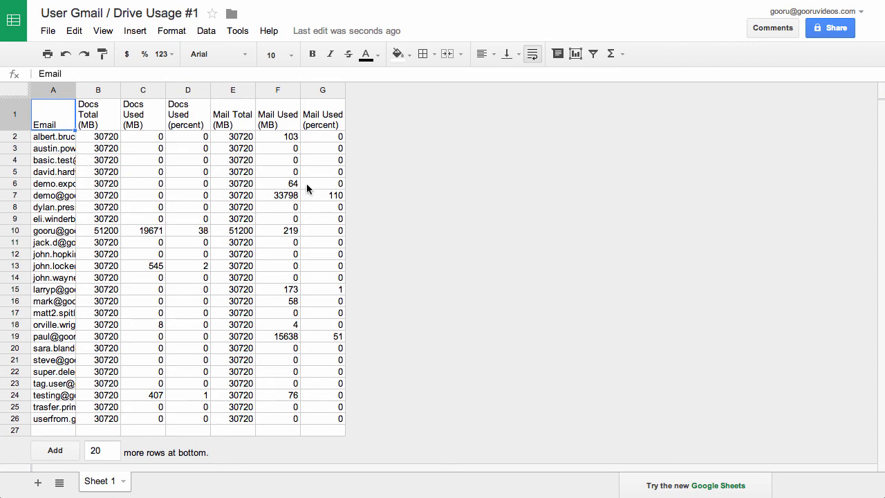
mouse_move(89, 175)
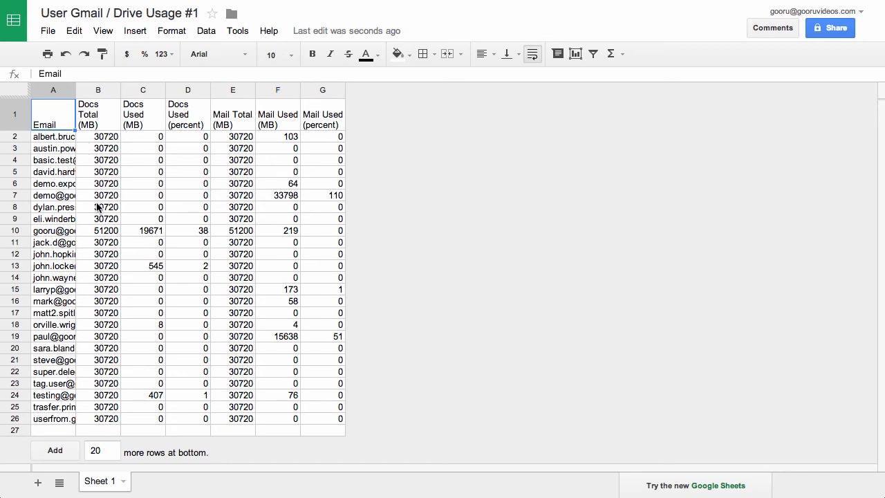
mouse_move(168, 329)
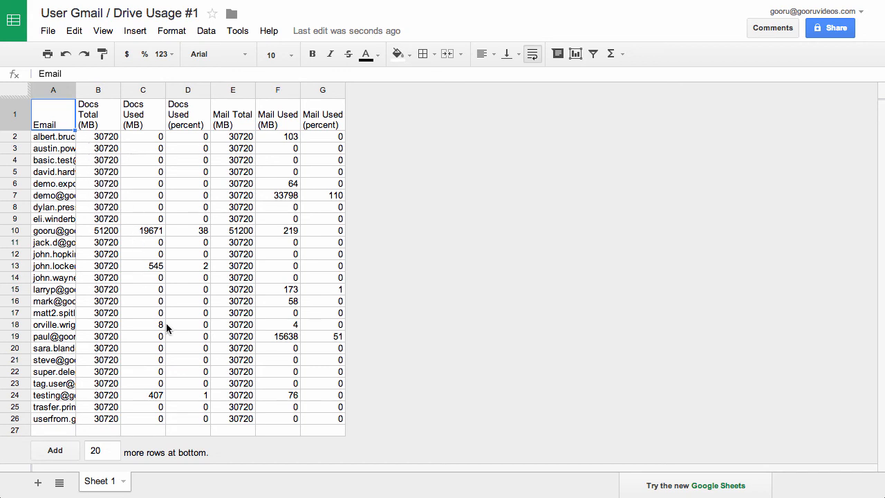
mouse_move(199, 312)
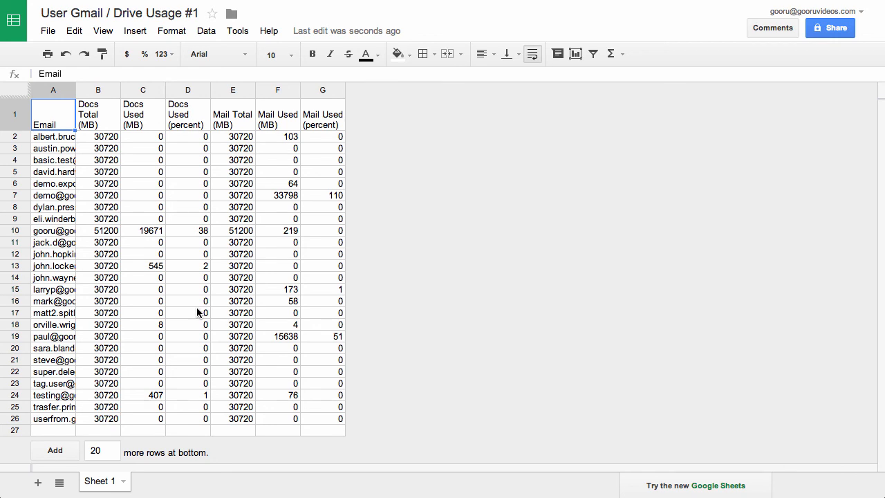